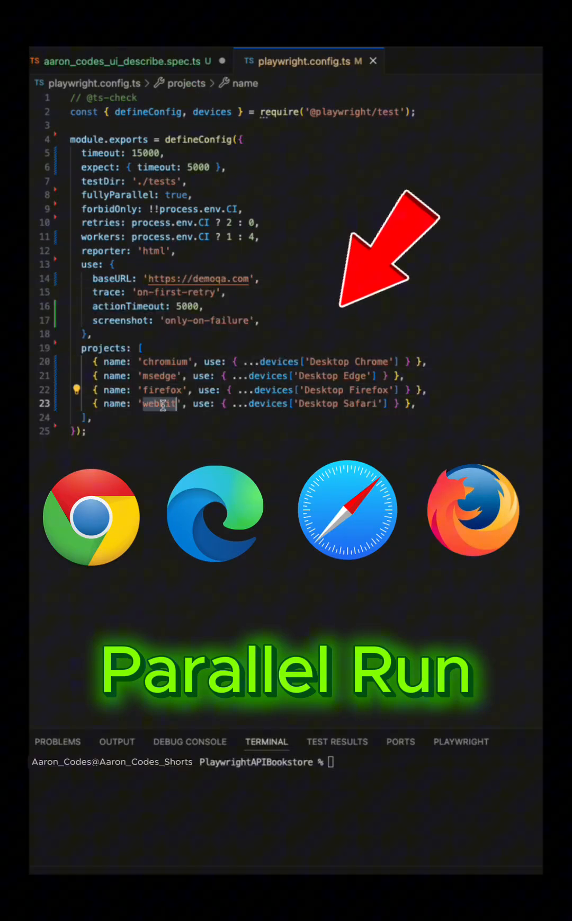
- Add the 'Fill and submit form, then validate confirmation' test with page and browserName fixtures inside the describe block
double_click(200, 277)
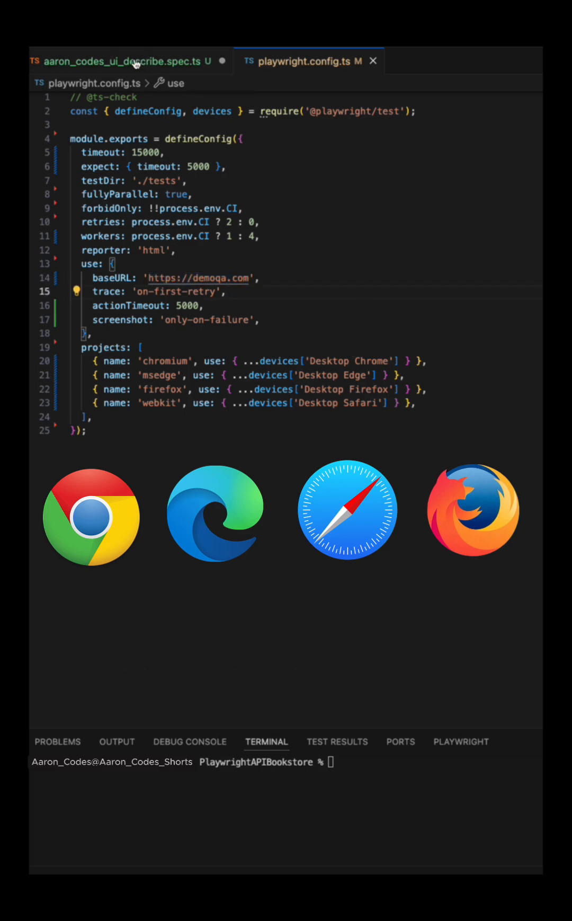
left_click(128, 61)
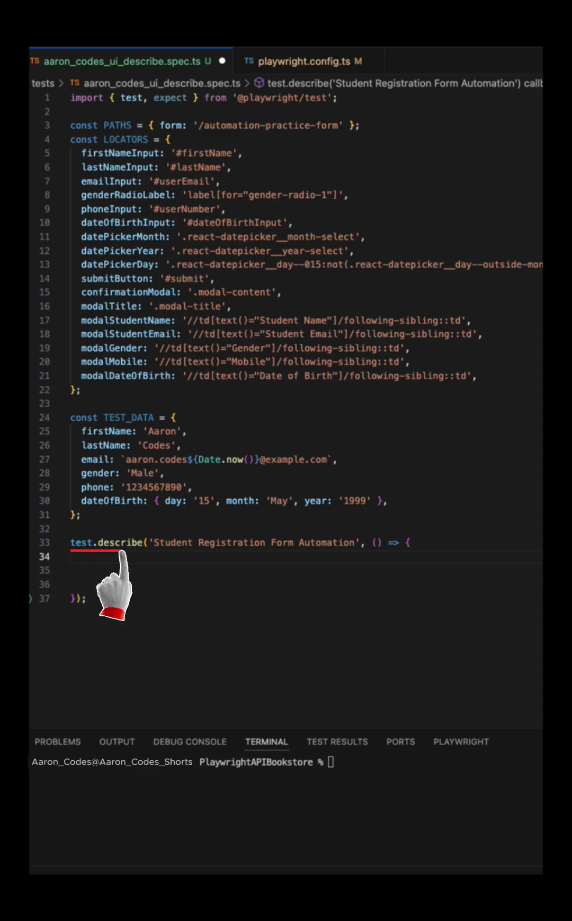
mouse_move(140, 557)
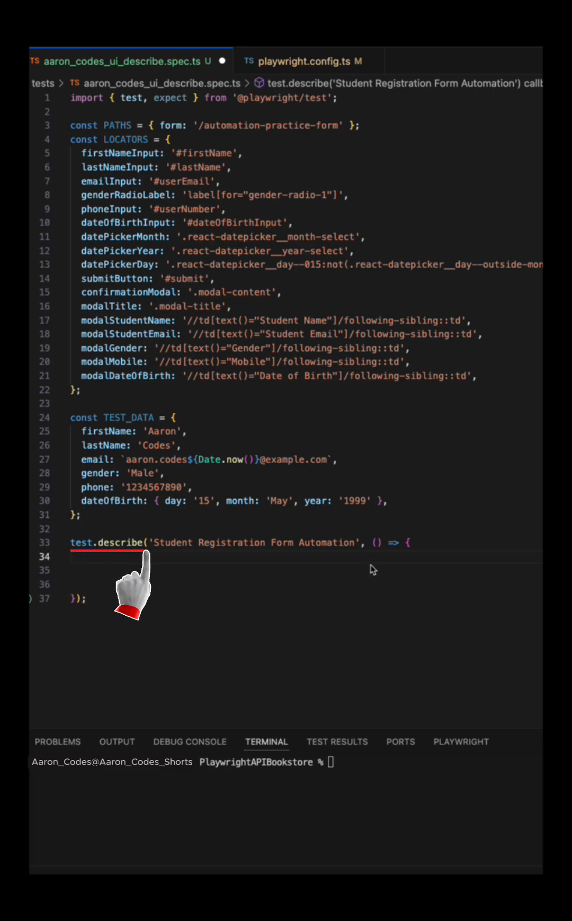
type("test('Fill and submit form, then validate confirmation', async ({ page, browserName }) => {")
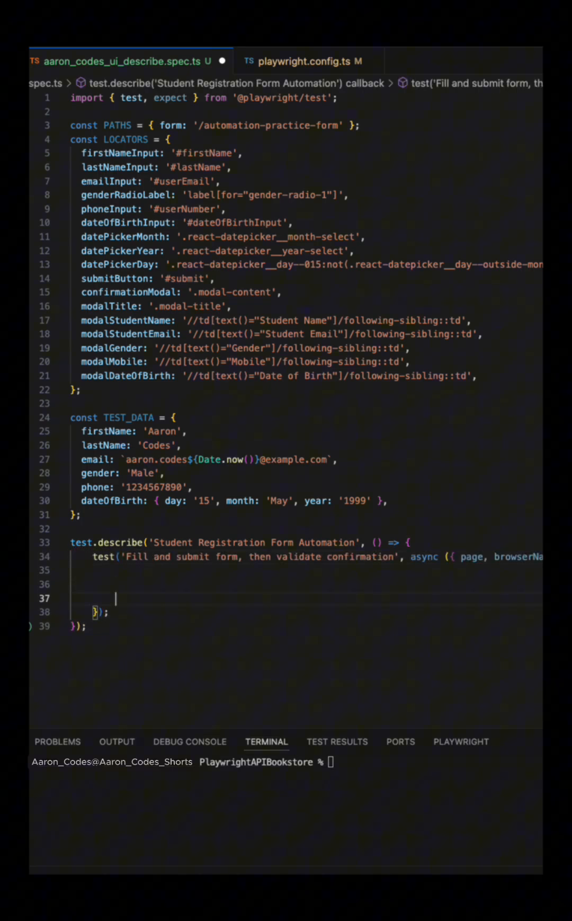